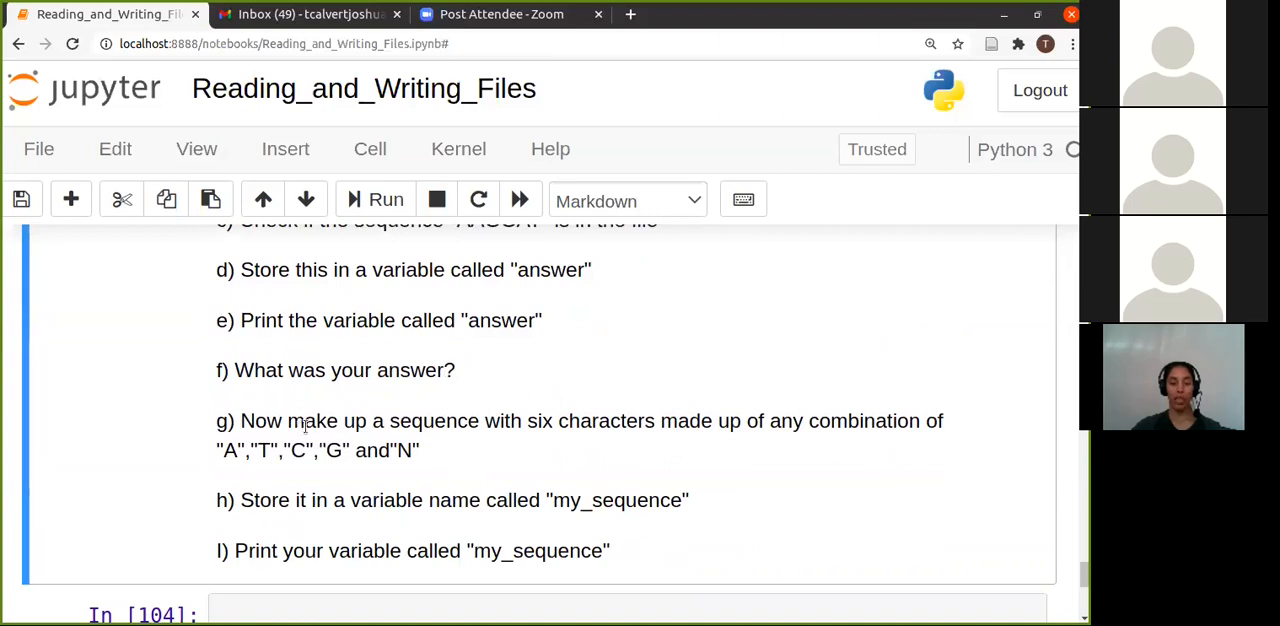
{"action": "mouse_move", "coordinate": [517, 428]}
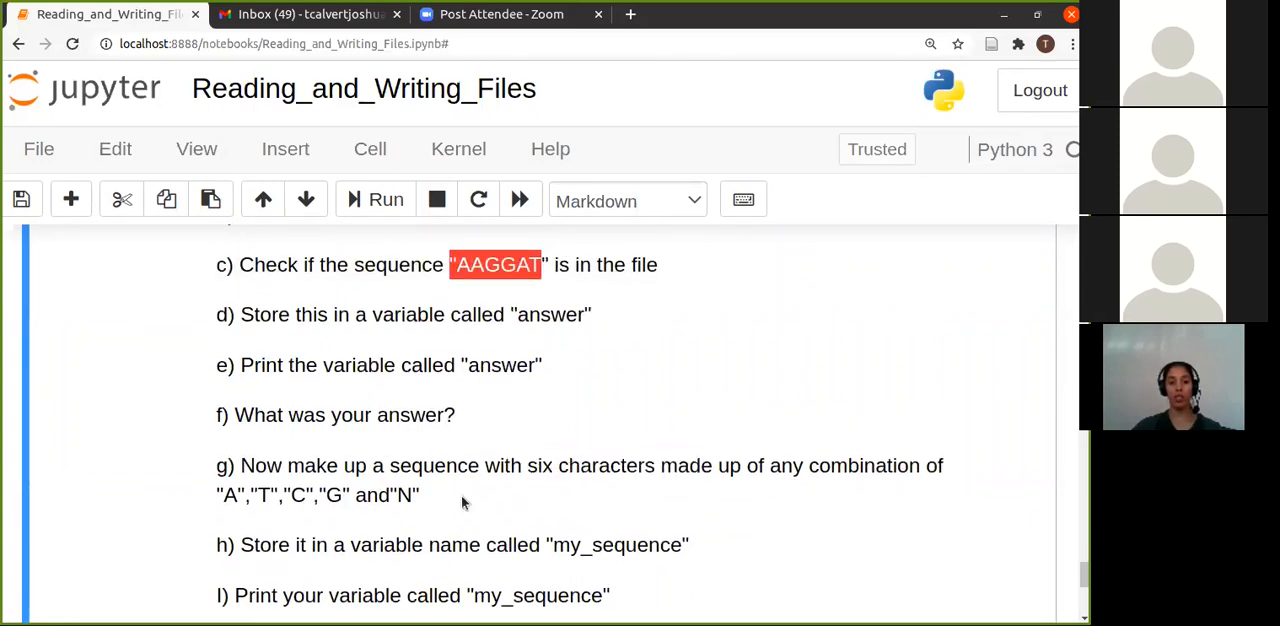
{"action": "mouse_move", "coordinate": [225, 503]}
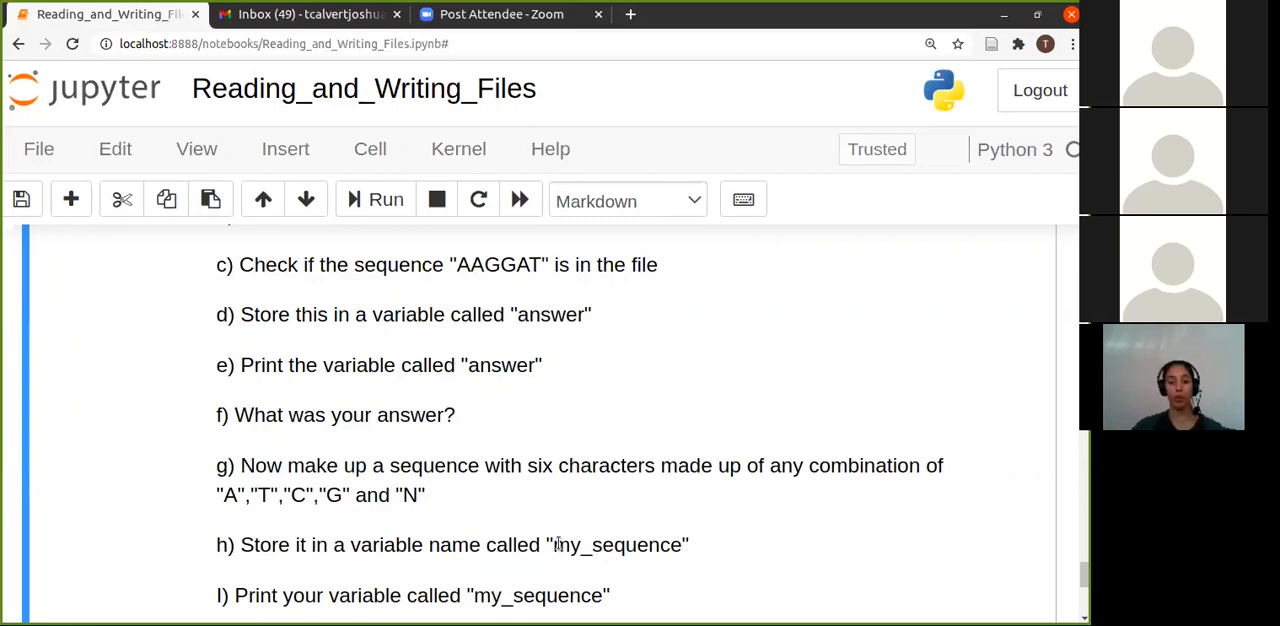
- Open the exercise instructions markdown cell for editing
{"action": "double_click", "coordinate": [615, 544]}
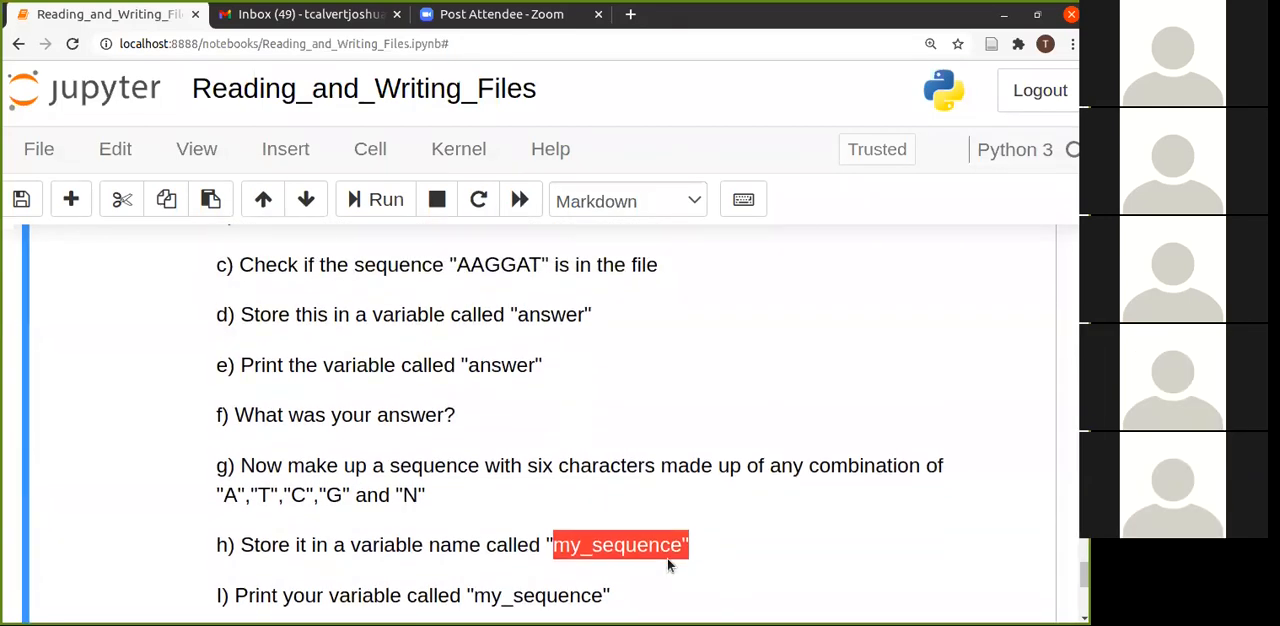
{"action": "mouse_move", "coordinate": [697, 587]}
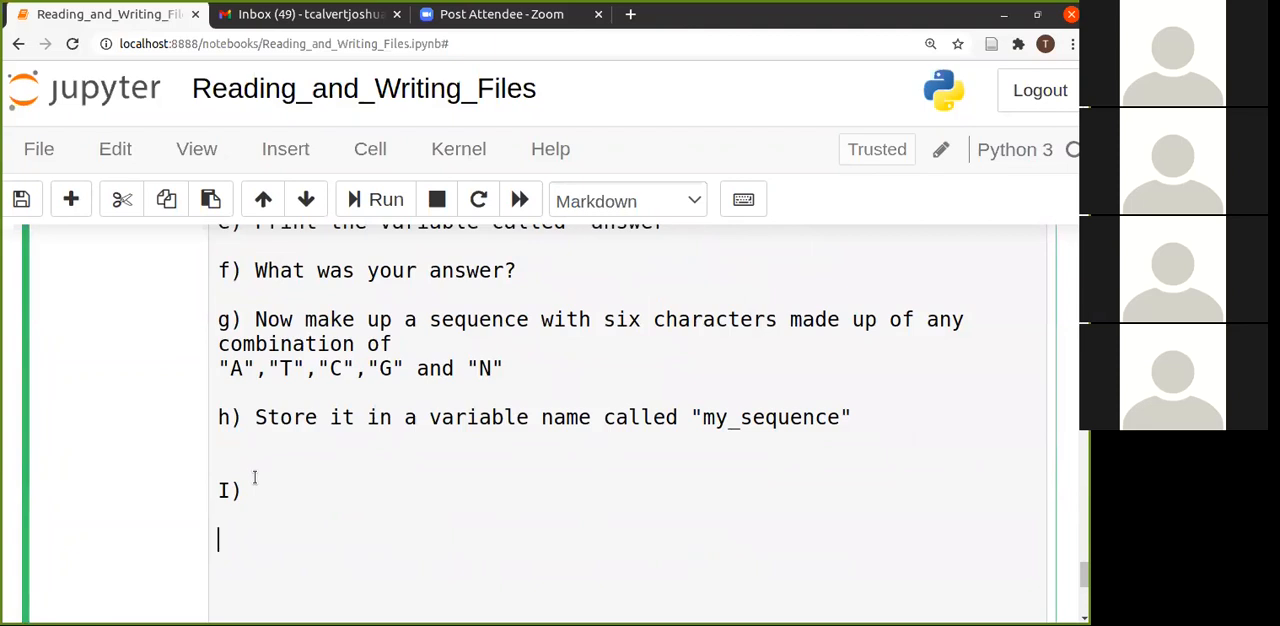
- Add item j) "Print your variable called my_sequence" and reword I) to check my_sequence in file
{"action": "type", "text": "j)"}
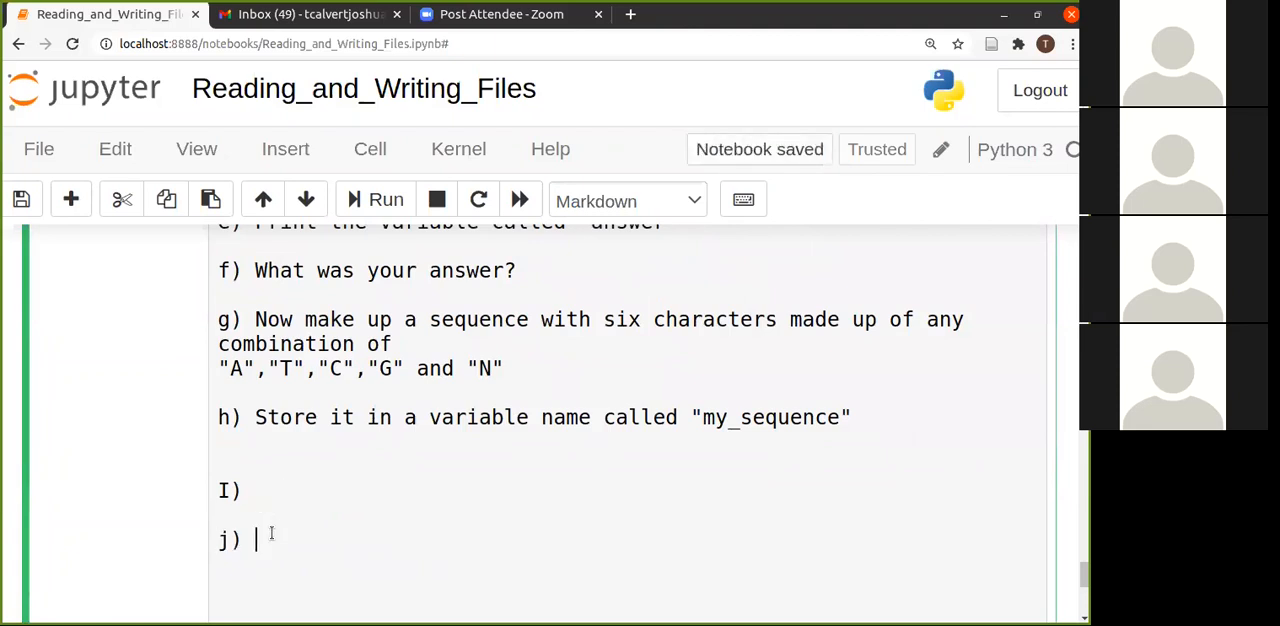
{"action": "type", "text": "Print your variable called \"my_sequence\""}
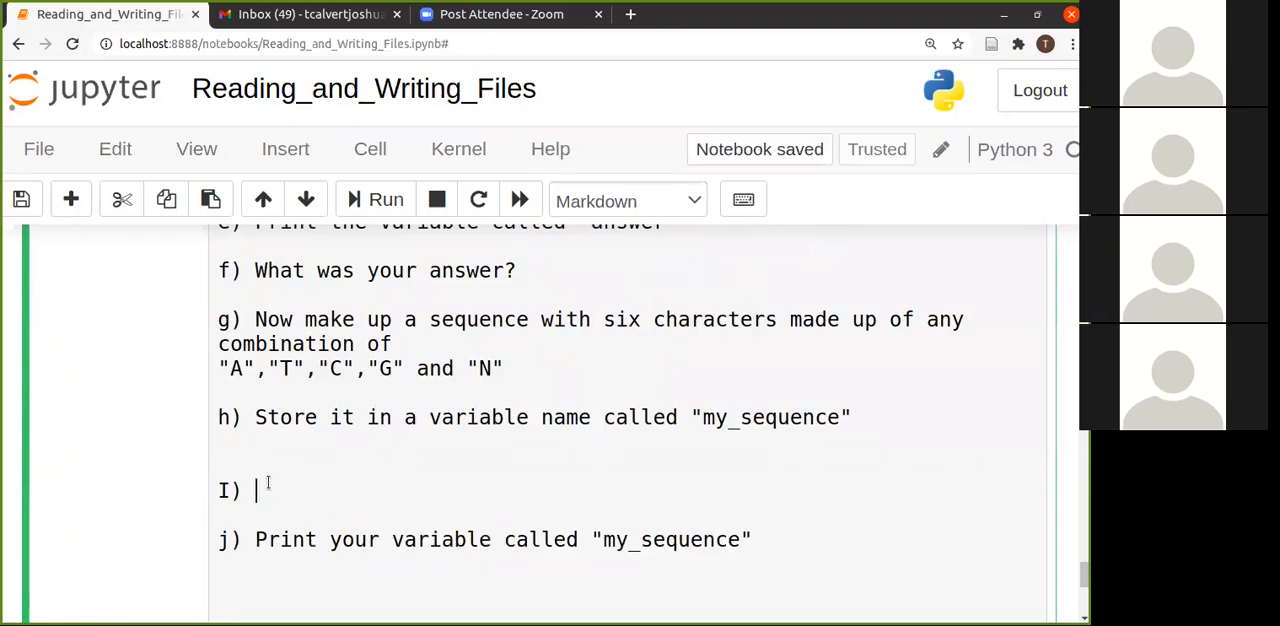
{"action": "type", "text": "Check if"}
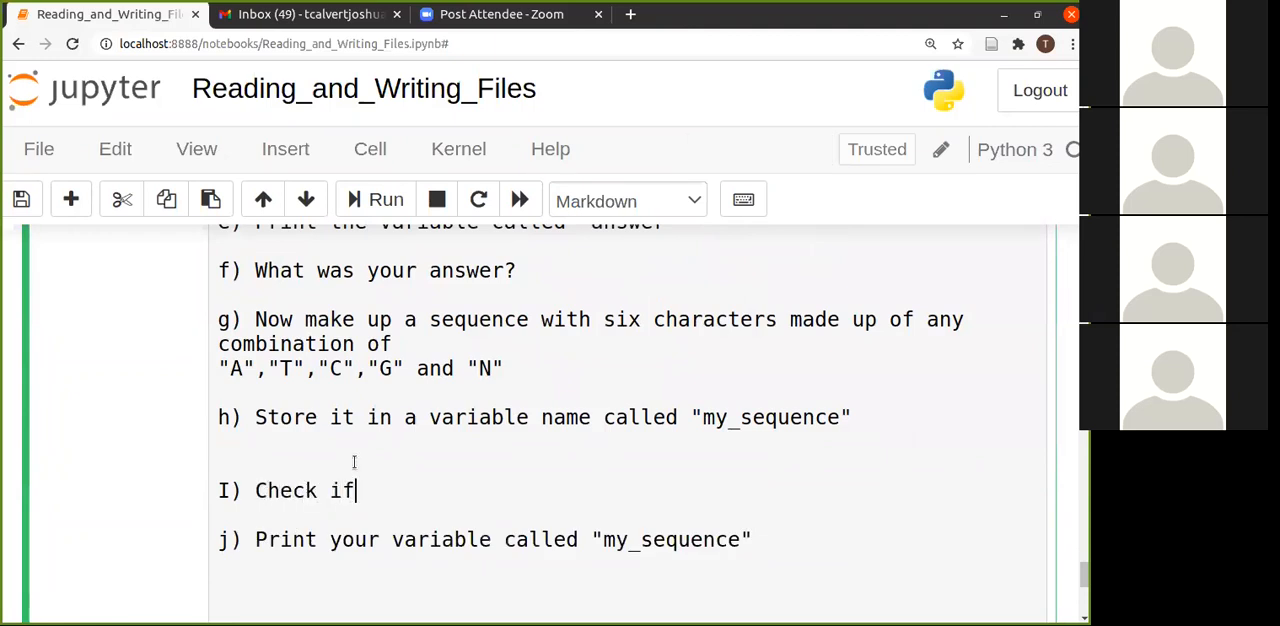
{"action": "type", "text": "y"}
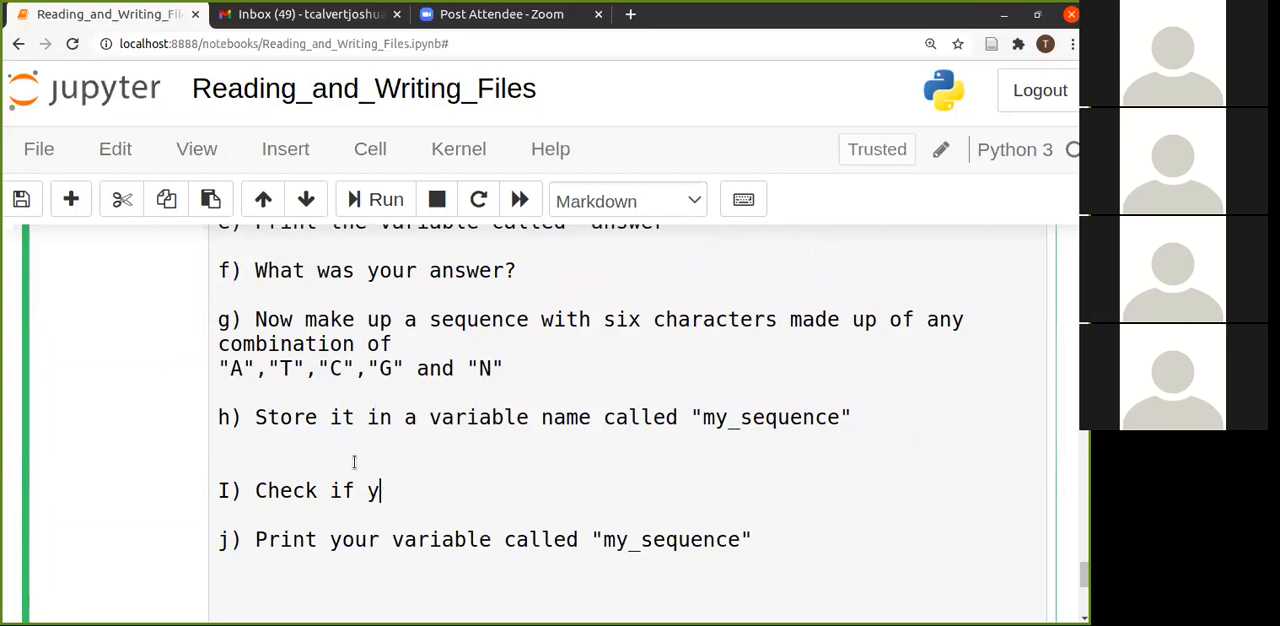
{"action": "type", "text": "my_"}
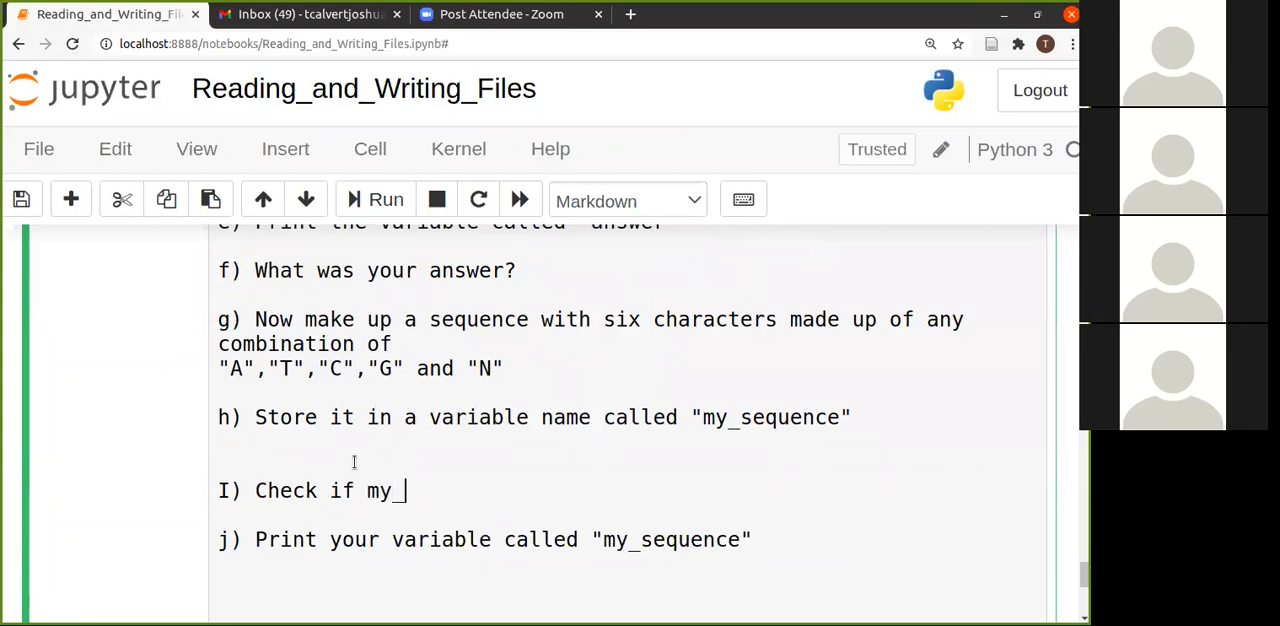
{"action": "type", "text": "sew"}
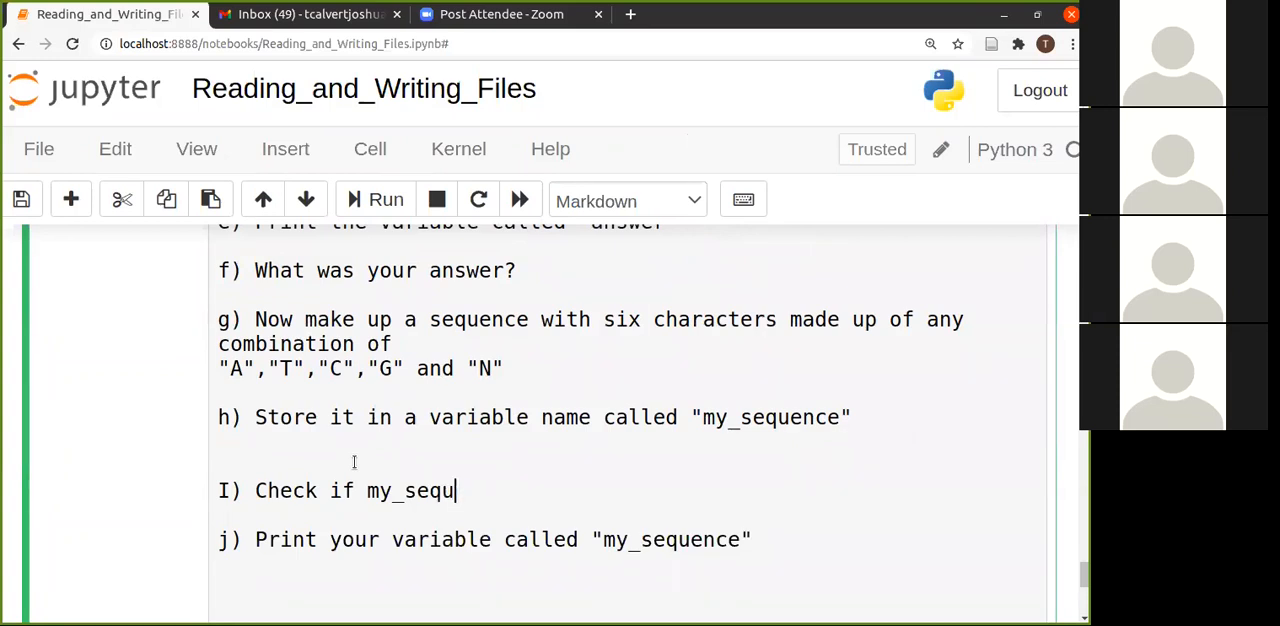
{"action": "type", "text": "ence is in"}
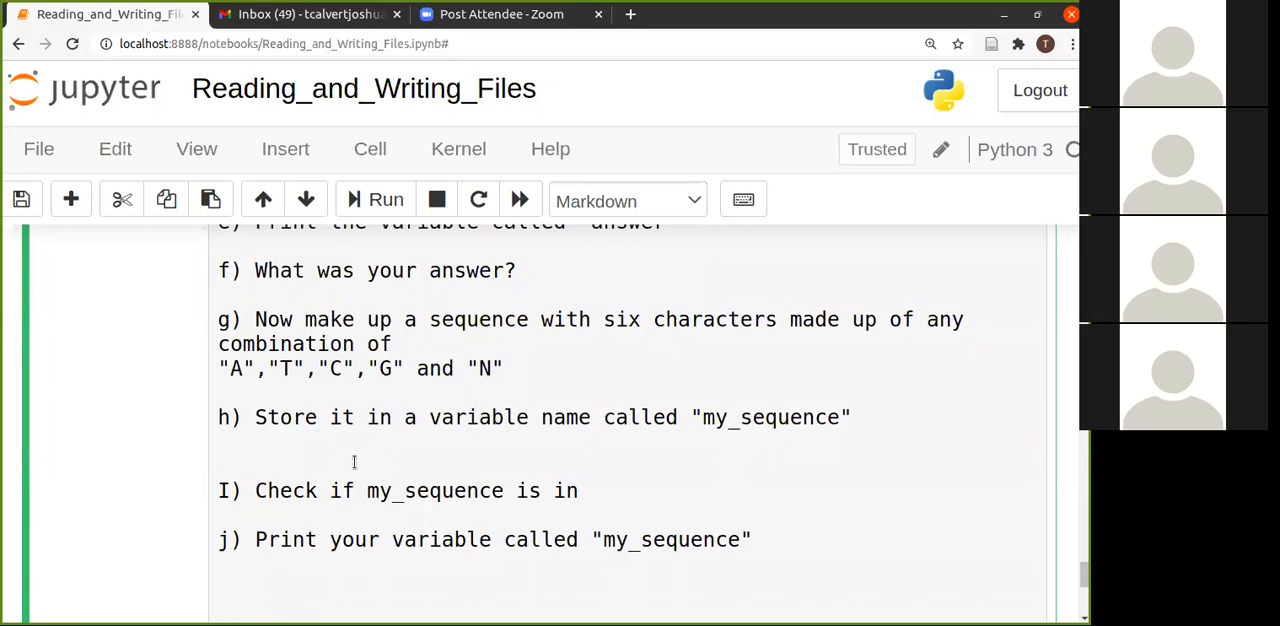
{"action": "type", "text": "your"}
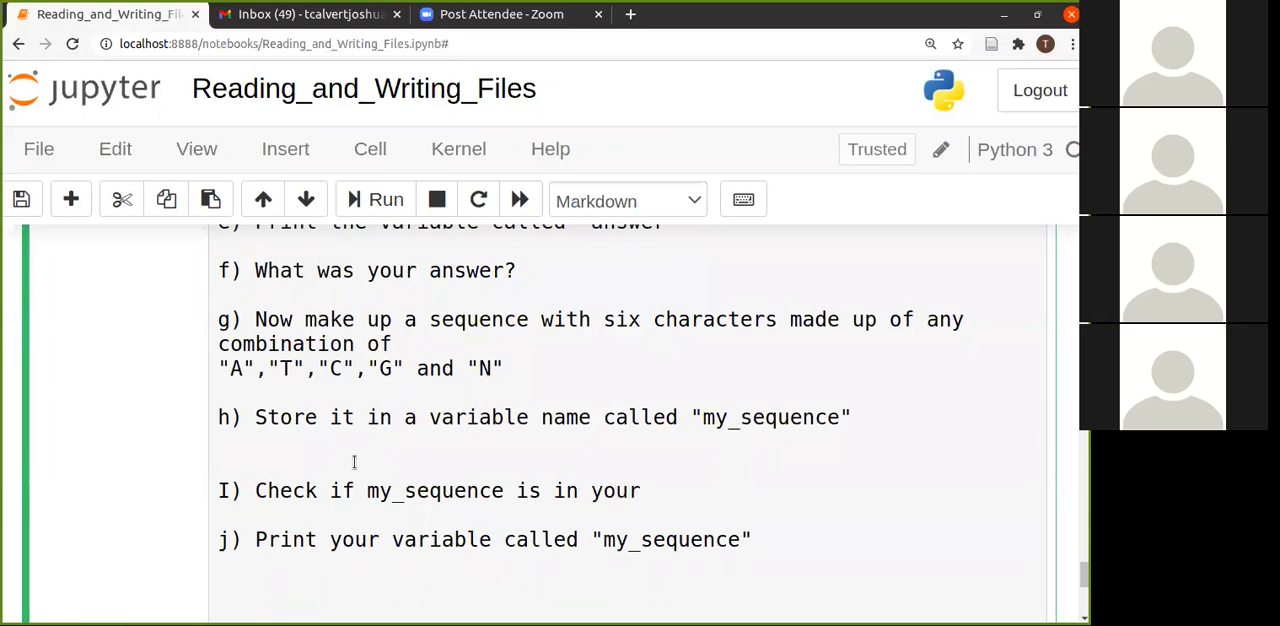
{"action": "type", "text": "file"}
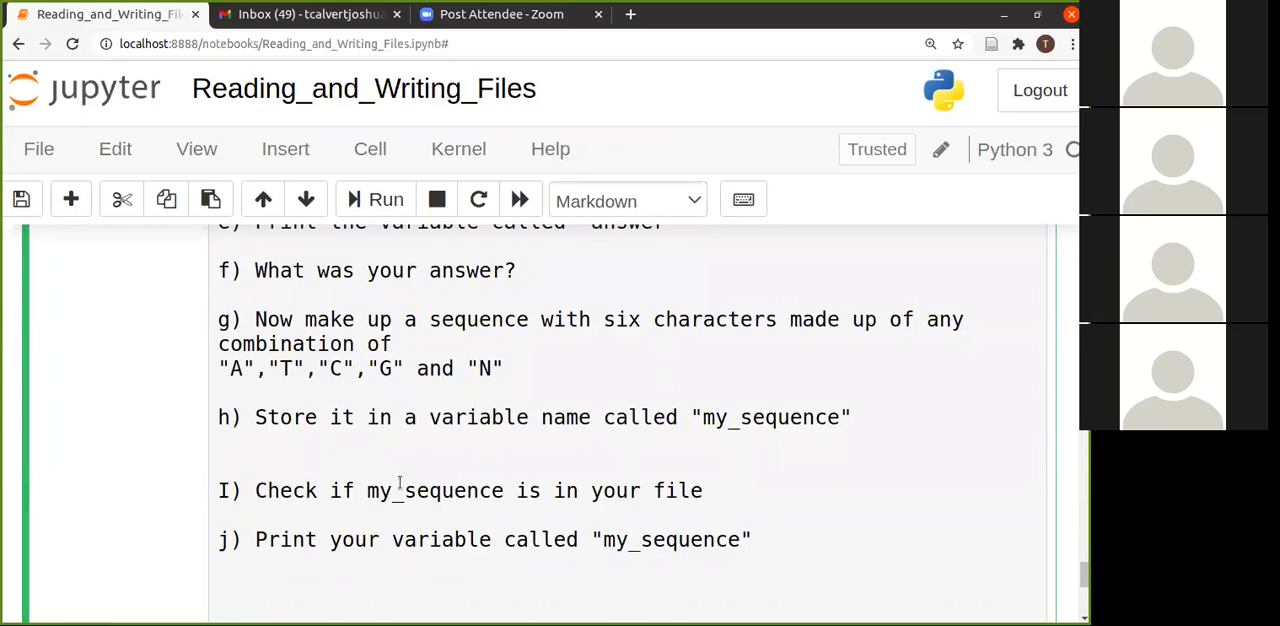
{"action": "scroll", "scroll_direction": "down", "scroll_amount": 3}
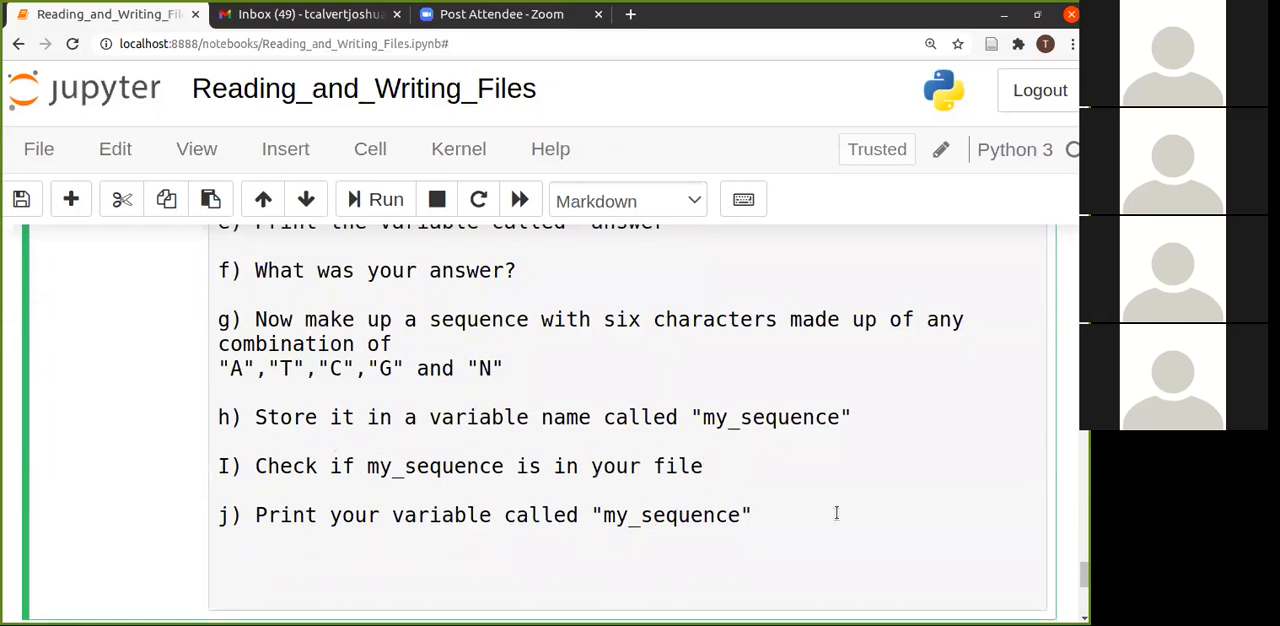
{"action": "mouse_move", "coordinate": [445, 443]}
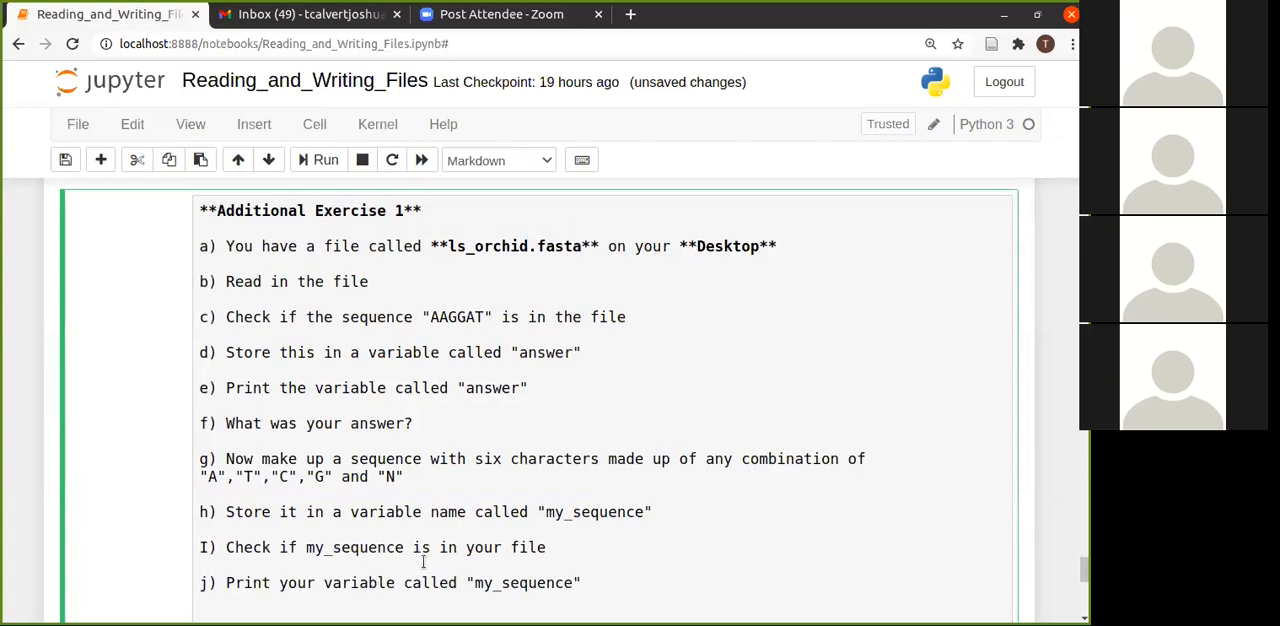
- Reopen the Additional Exercise 1 cell, selecting the name my_sequence in item h)
{"action": "double_click", "coordinate": [595, 512]}
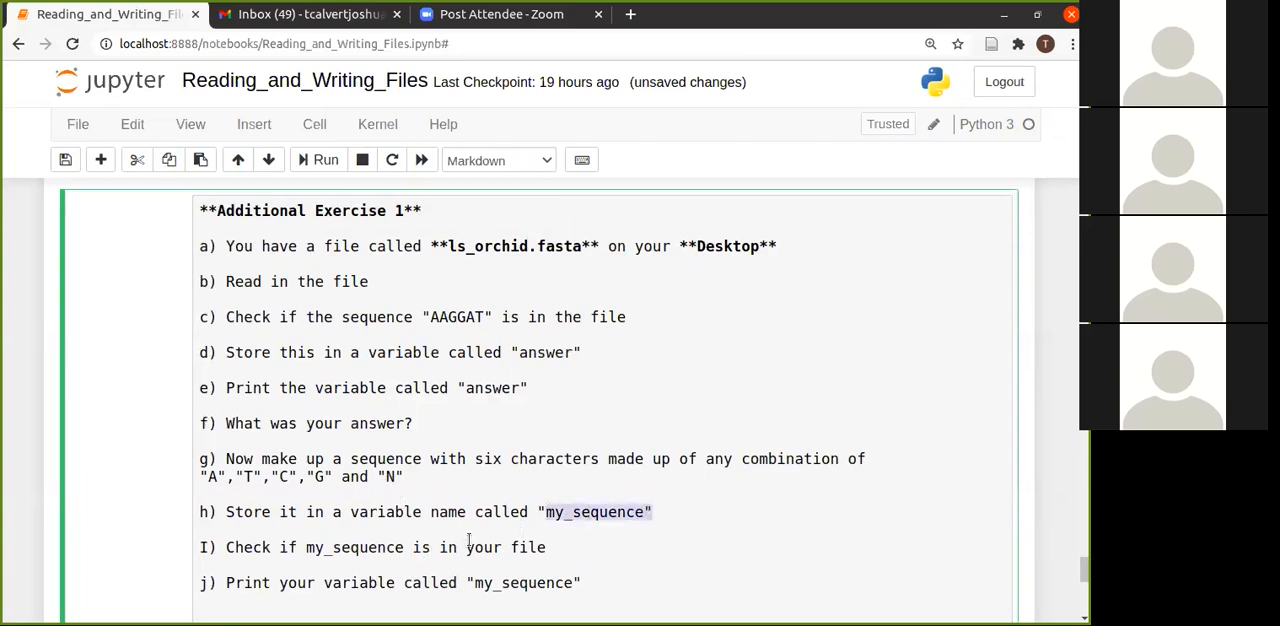
{"action": "mouse_move", "coordinate": [603, 560]}
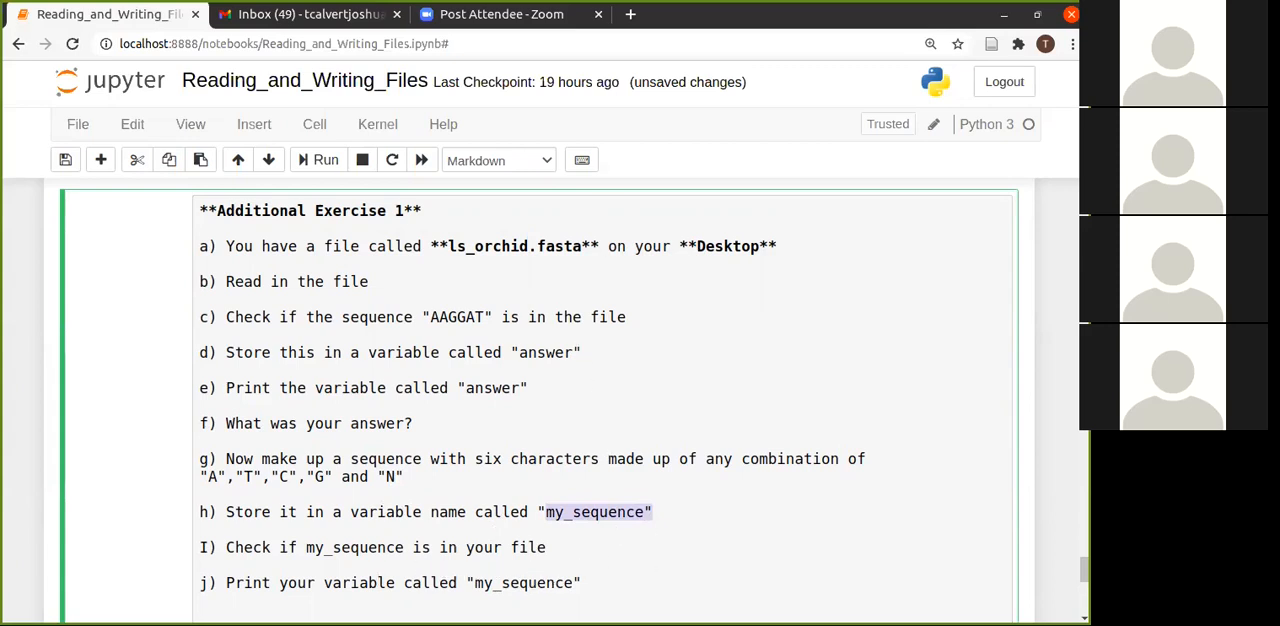
{"action": "mouse_move", "coordinate": [779, 37]}
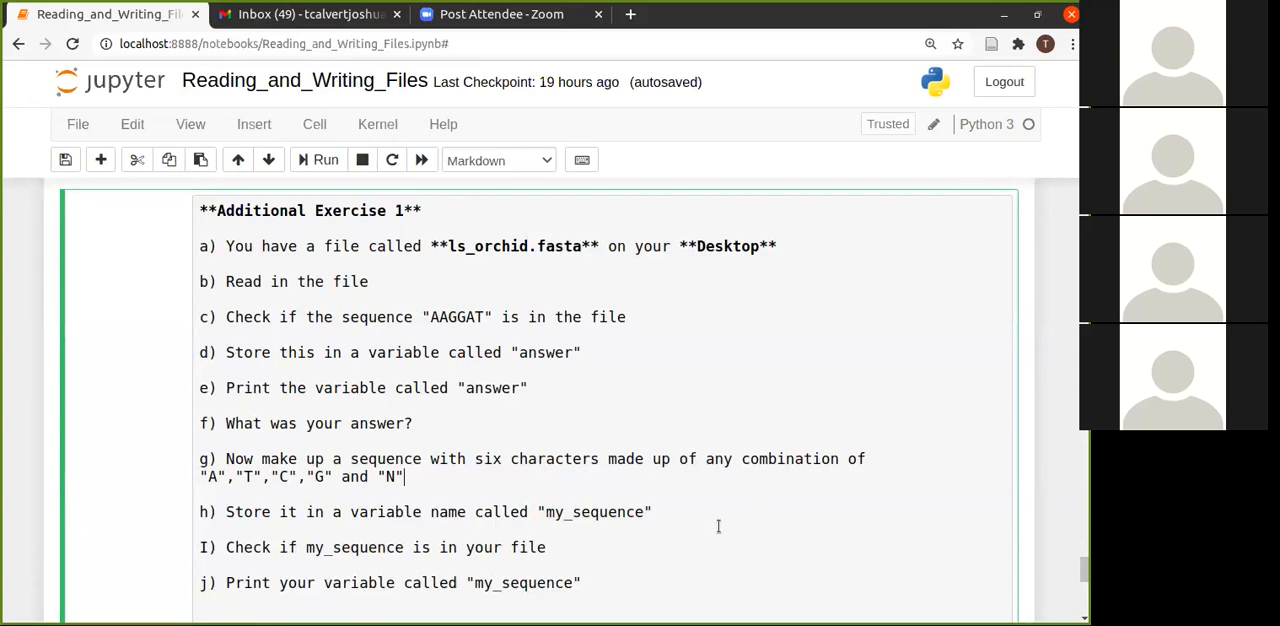
- Add my_sequence = "AAATTT" in read_infile and print(my_sequence) to the code cell
{"action": "scroll", "scroll_direction": "down", "scroll_amount": 3}
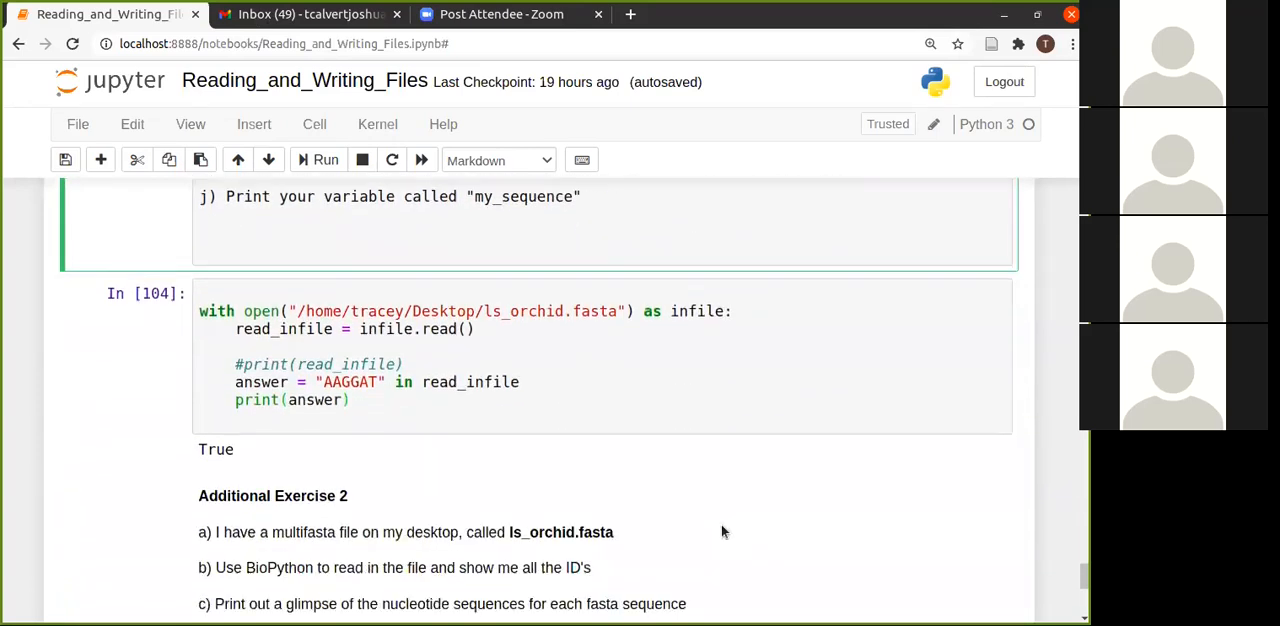
{"action": "scroll", "scroll_direction": "down", "scroll_amount": 3}
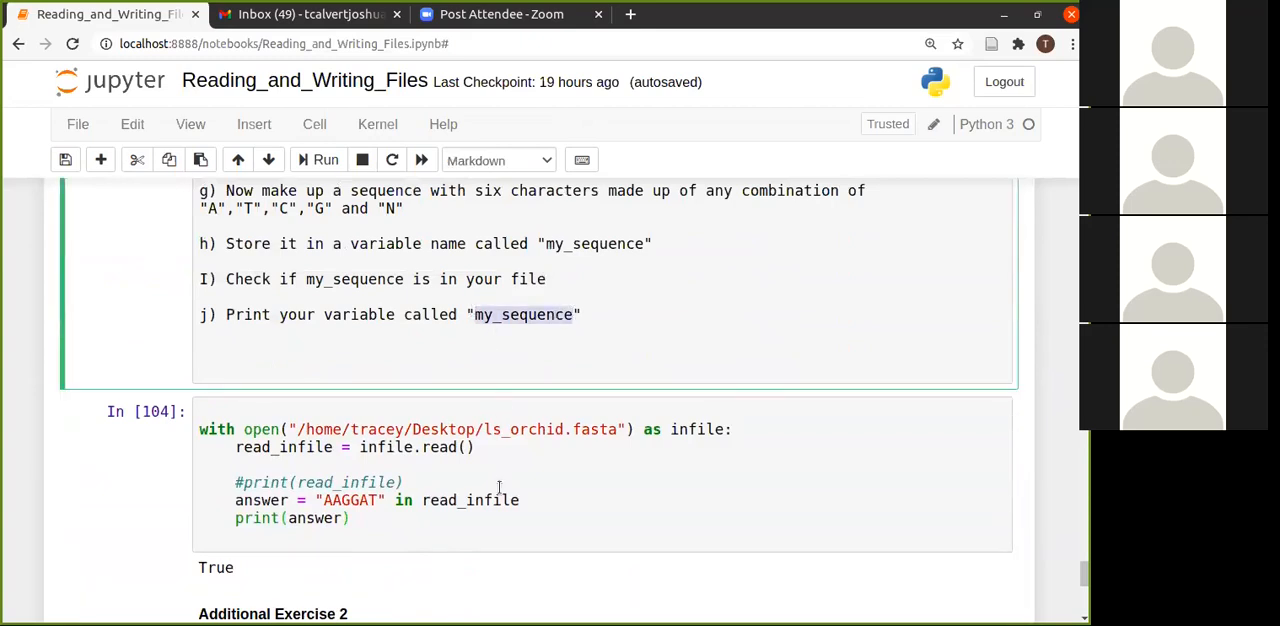
{"action": "left_click", "coordinate": [504, 479]}
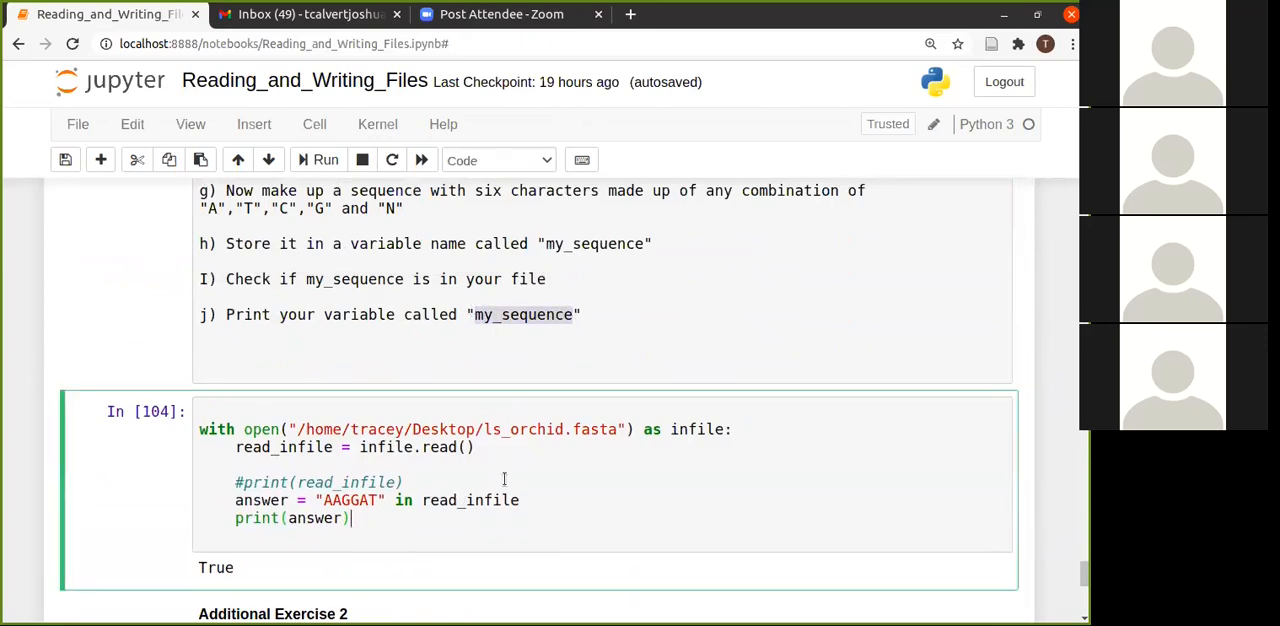
{"action": "type", "text": "my_sequence"}
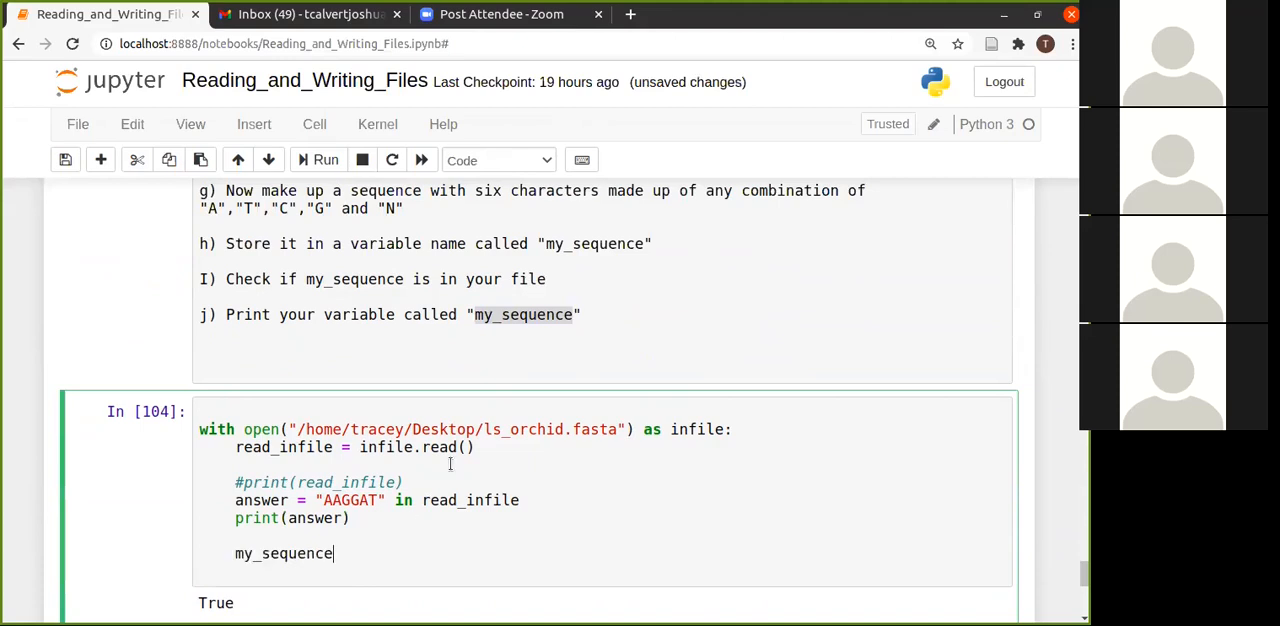
{"action": "type", "text": "= \"\""}
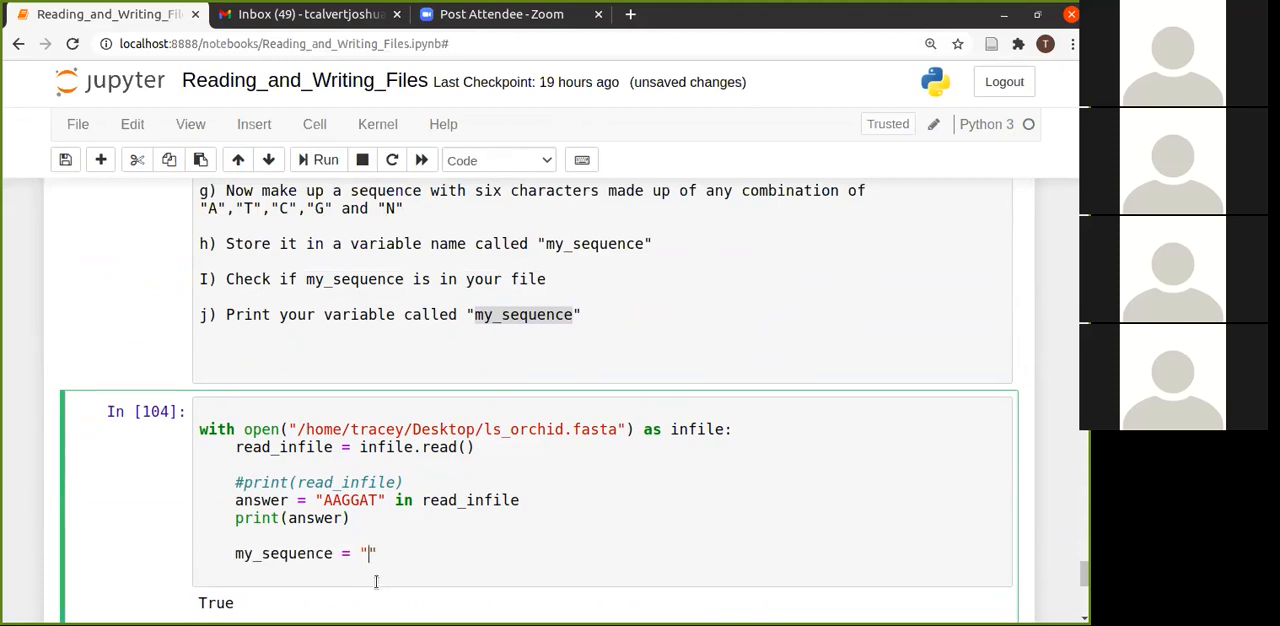
{"action": "type", "text": "AAATT"}
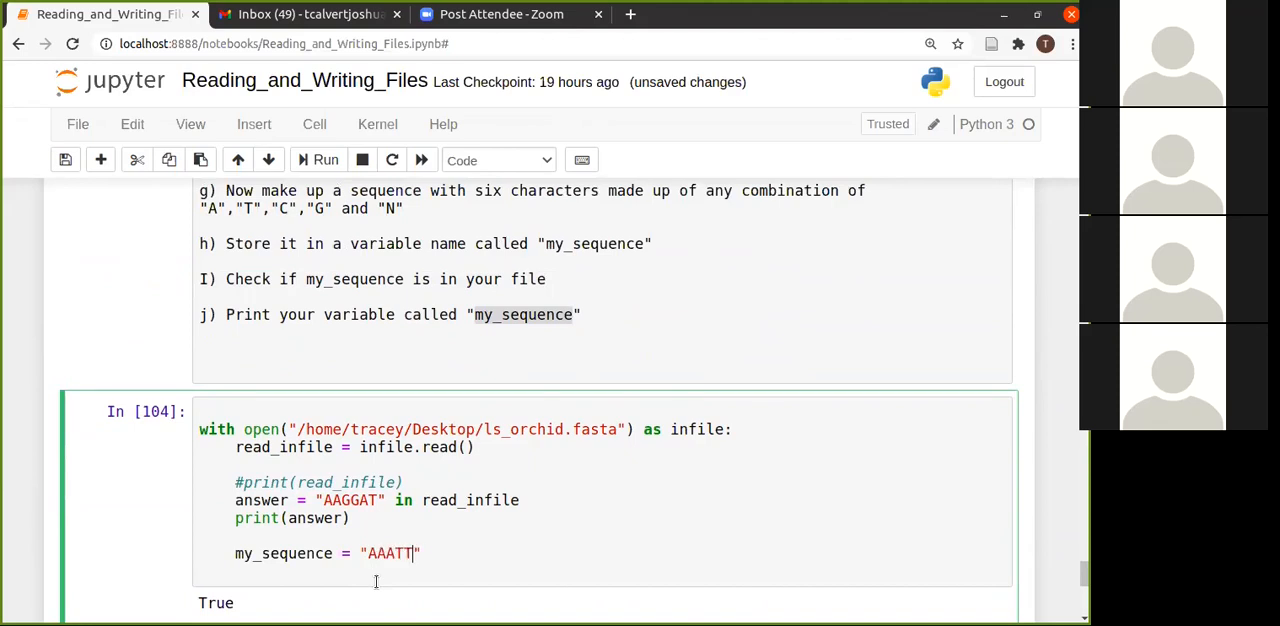
{"action": "type", "text": "T"}
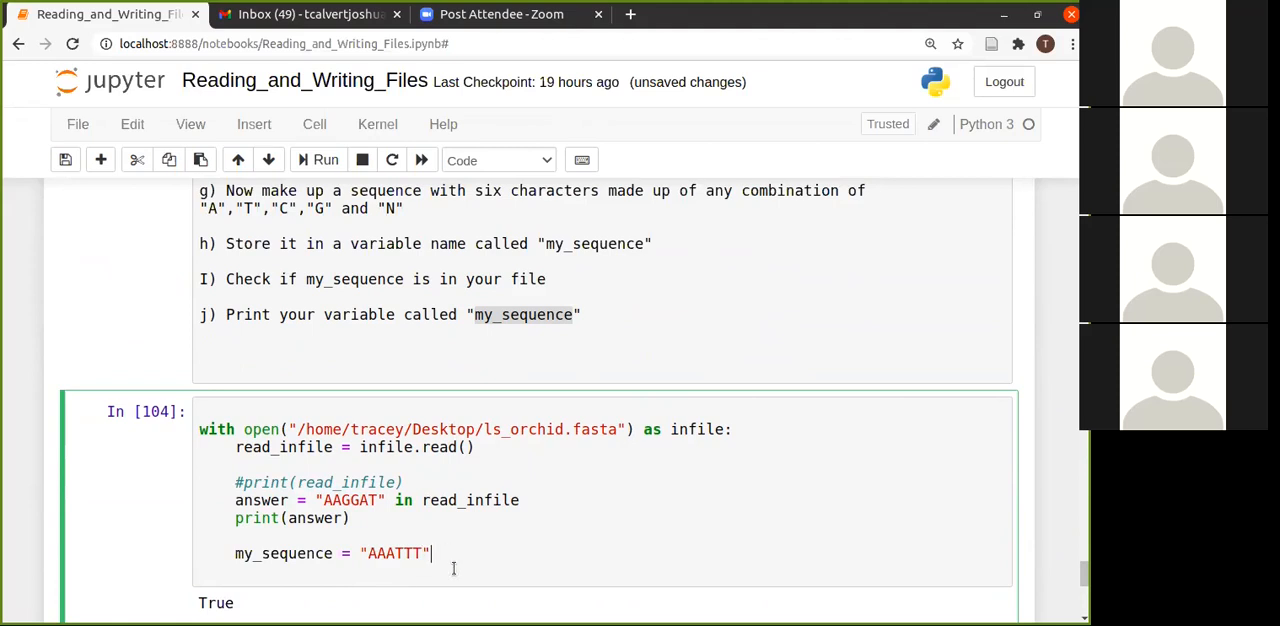
{"action": "scroll", "scroll_direction": "down", "scroll_amount": 3}
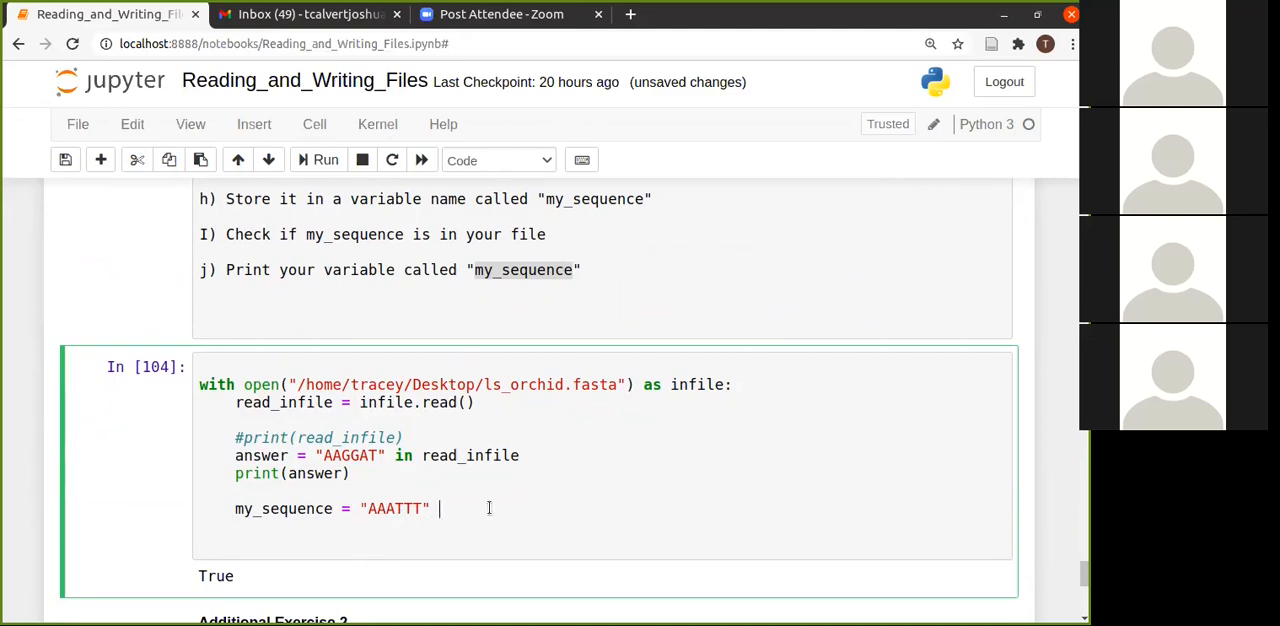
{"action": "type", "text": "in"}
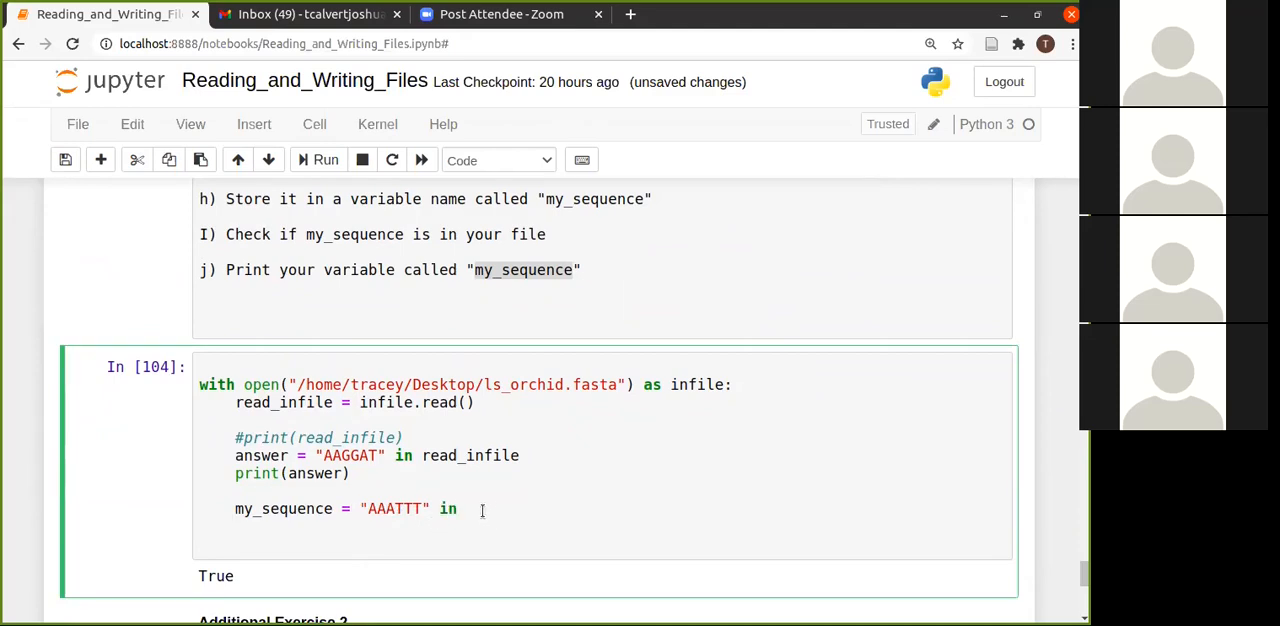
{"action": "double_click", "coordinate": [283, 402]}
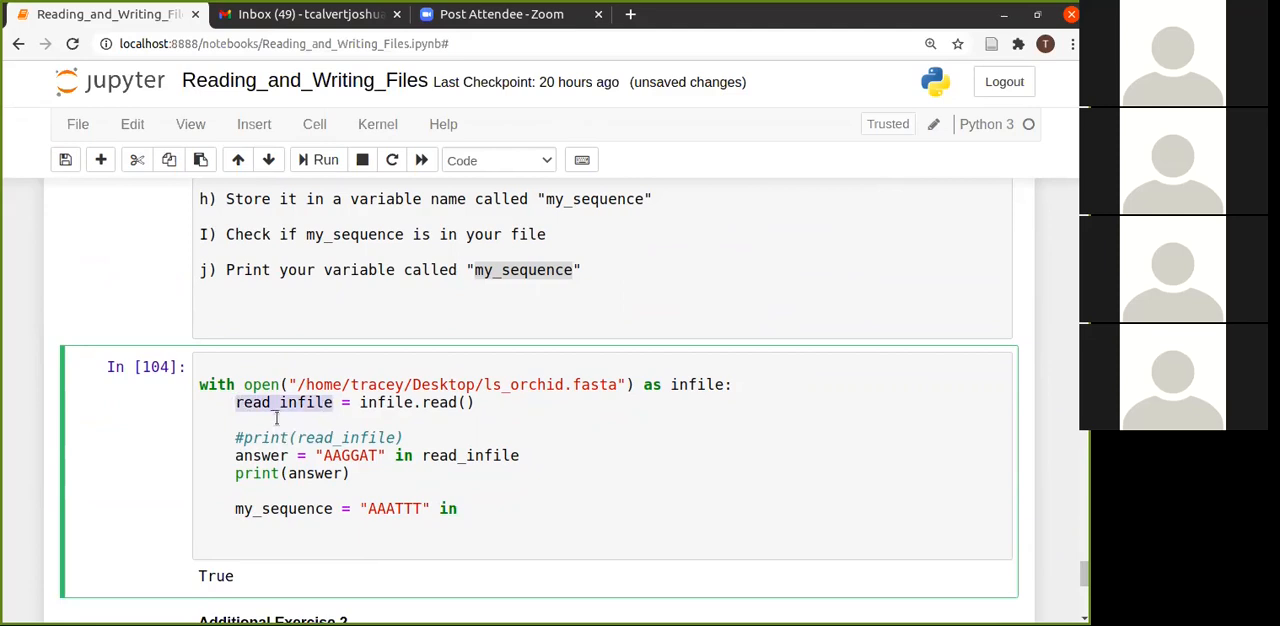
{"action": "type", "text": "read_infile"}
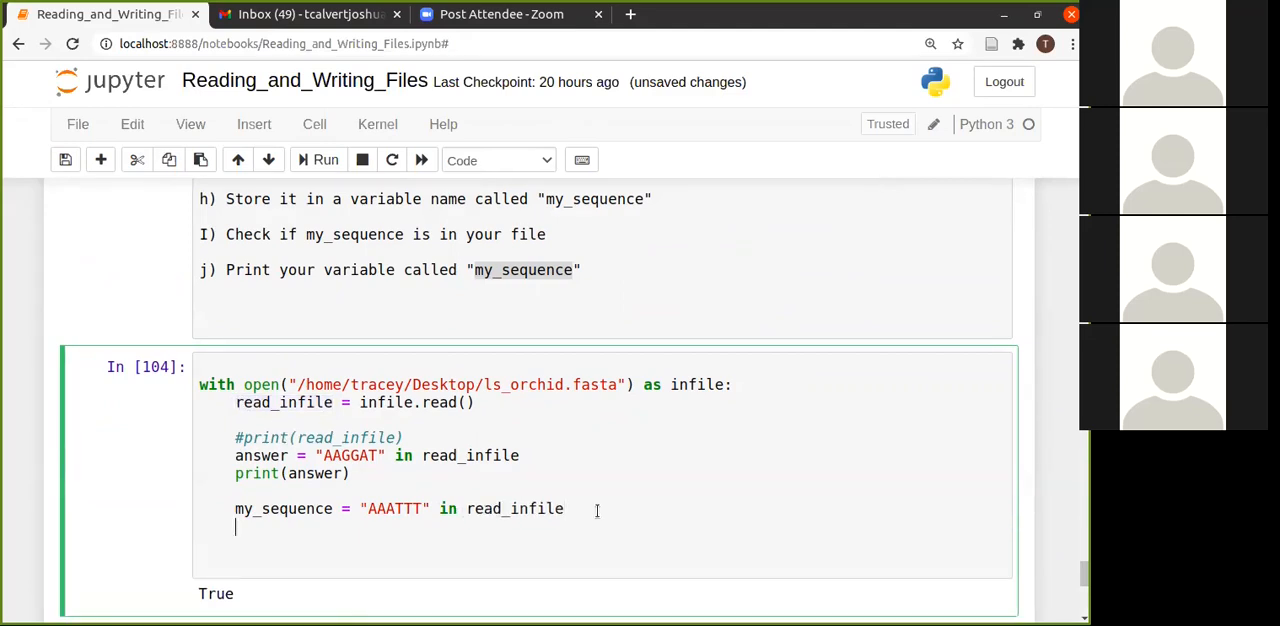
{"action": "type", "text": "print()"}
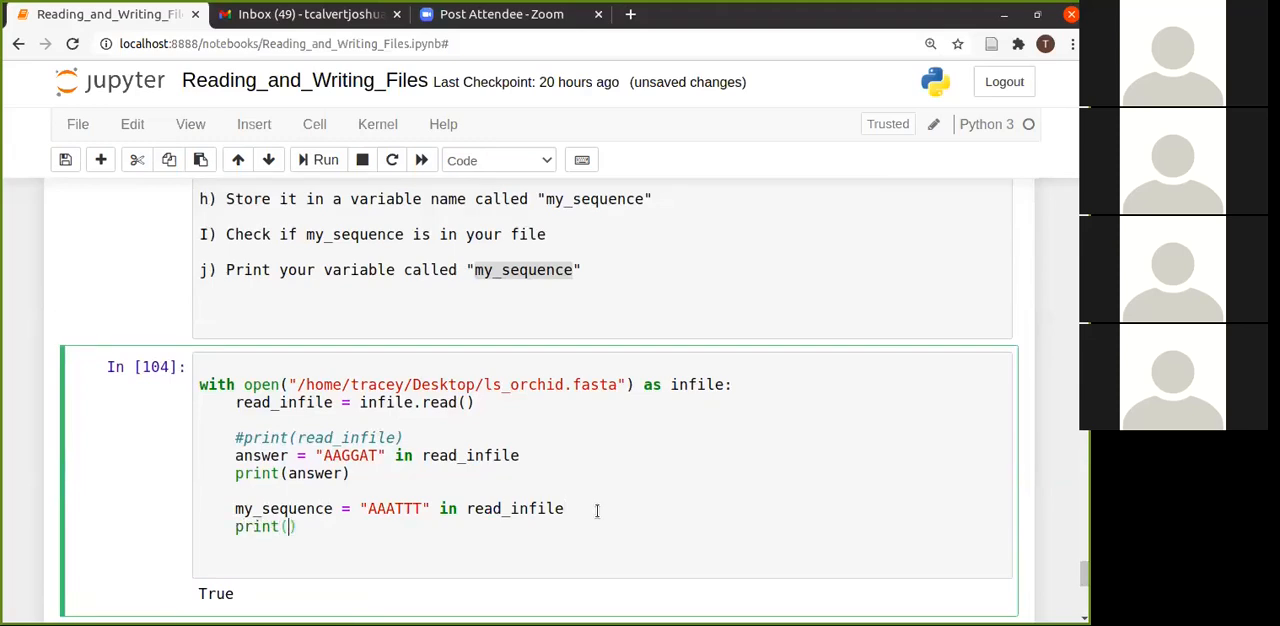
{"action": "type", "text": "my_sequence"}
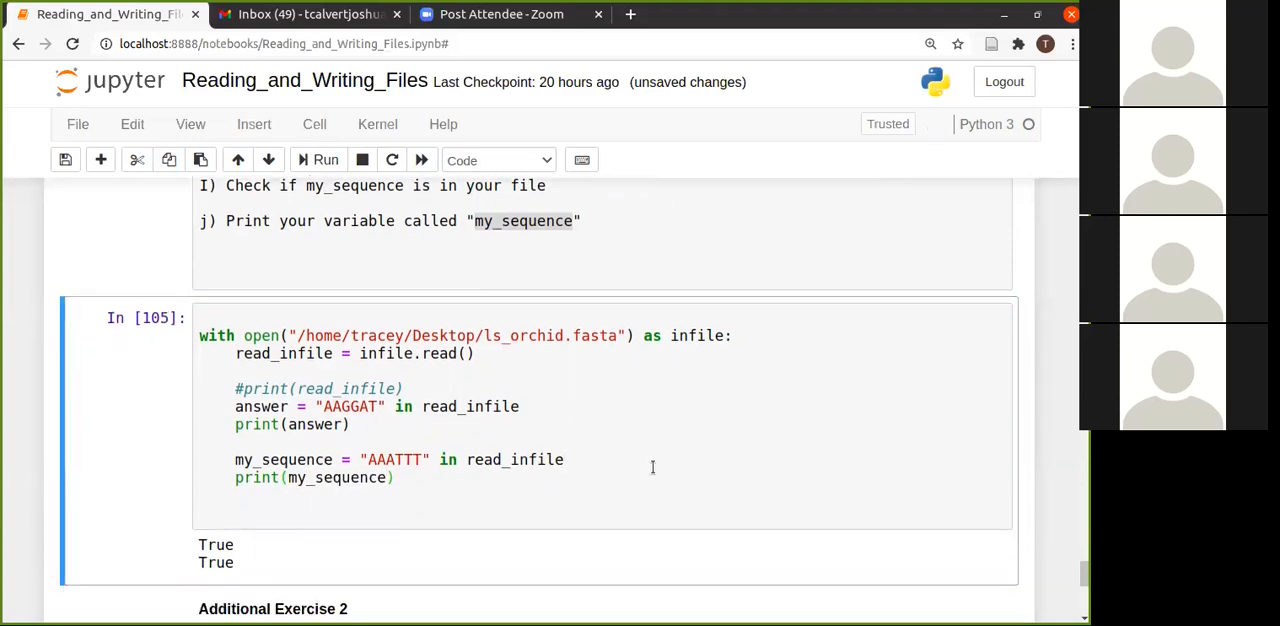
- Change the my_sequence string to "AANTTT" and rerun the cell, now printing False
{"action": "scroll", "scroll_direction": "down", "scroll_amount": 3}
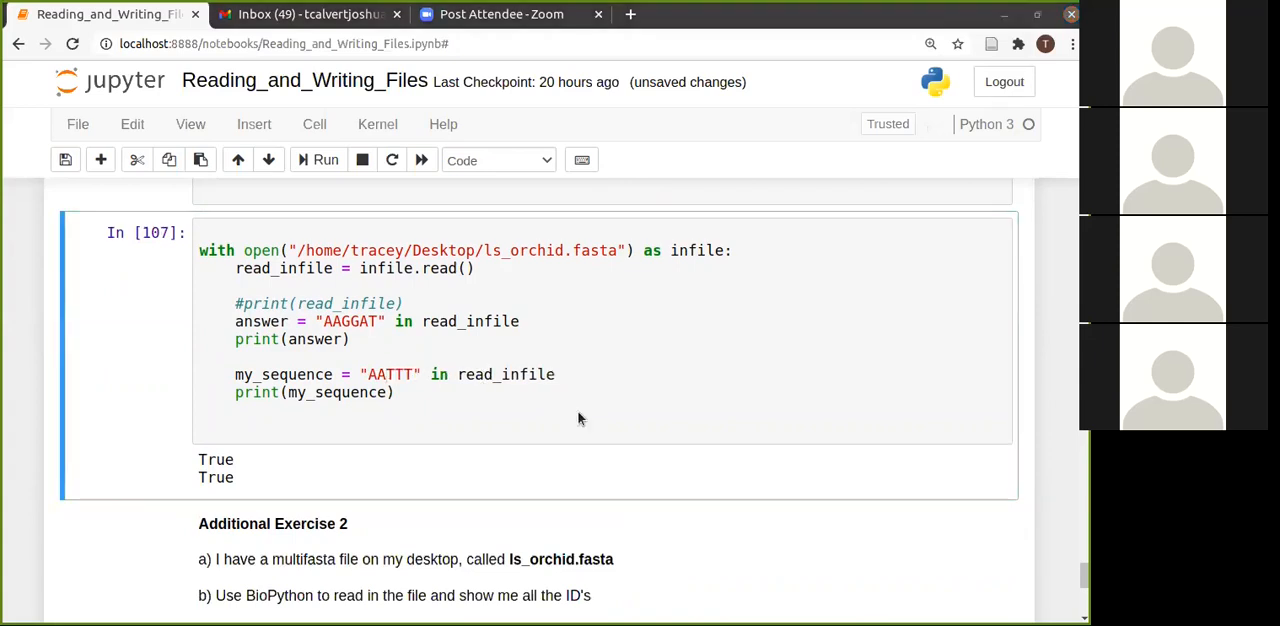
{"action": "left_click", "coordinate": [383, 374]}
{"action": "type", "text": "N"}
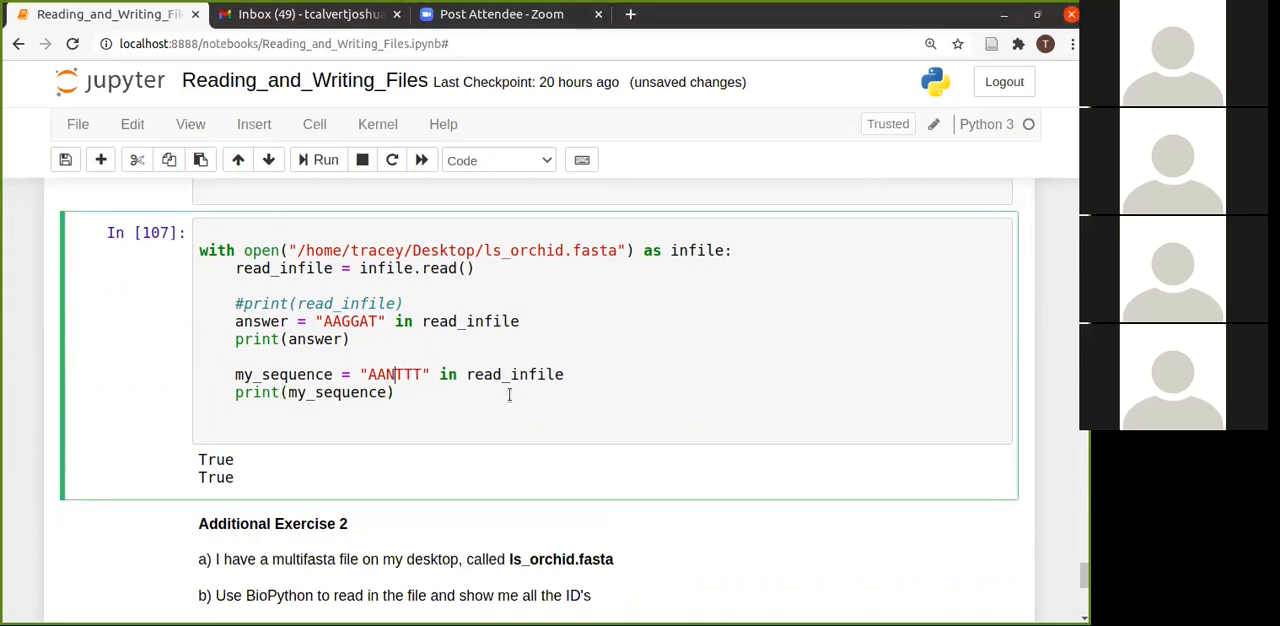
{"action": "left_click", "coordinate": [325, 160]}
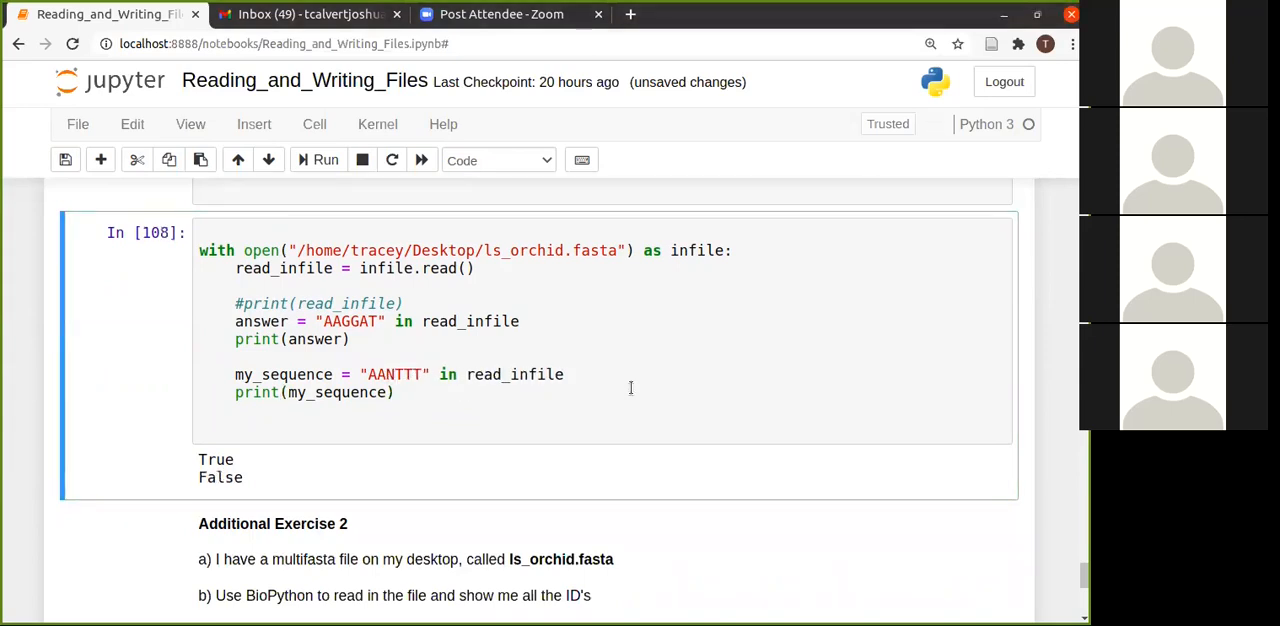
{"action": "mouse_move", "coordinate": [710, 481]}
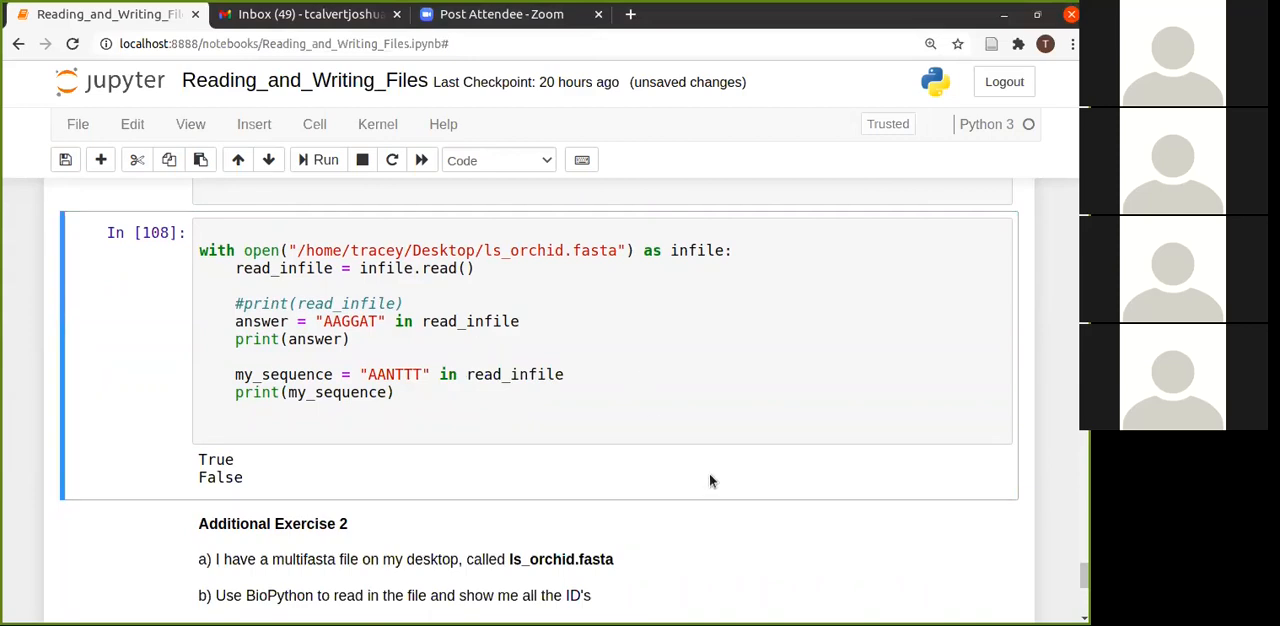